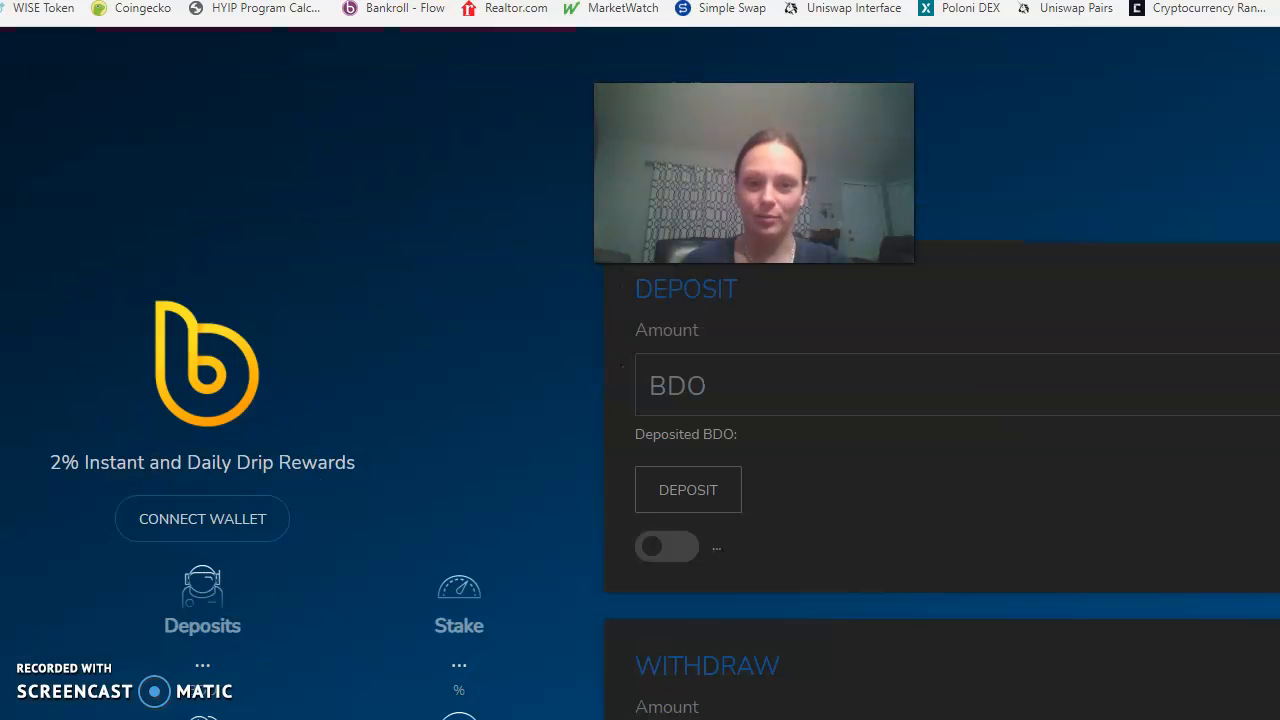
mouse_move(993, 210)
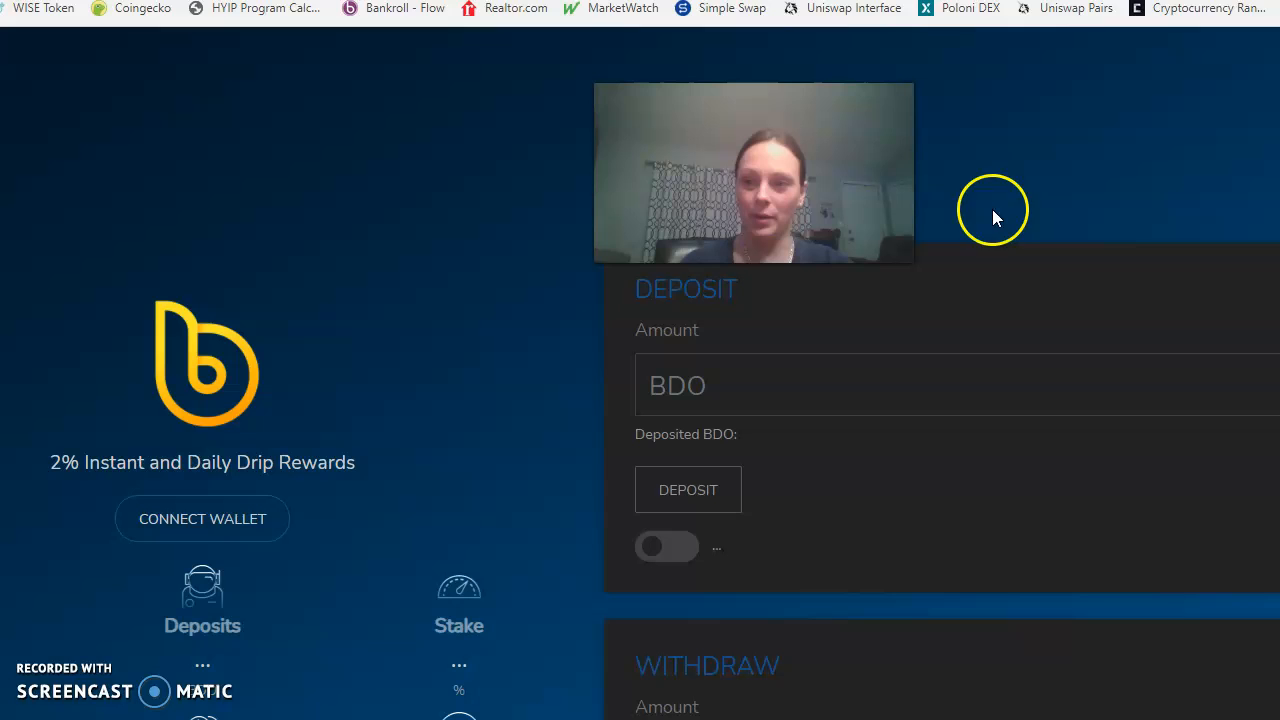
Zoom the BDO.money page out and scroll down to the Roll/Claim buttons and About section.
click(1270, 8)
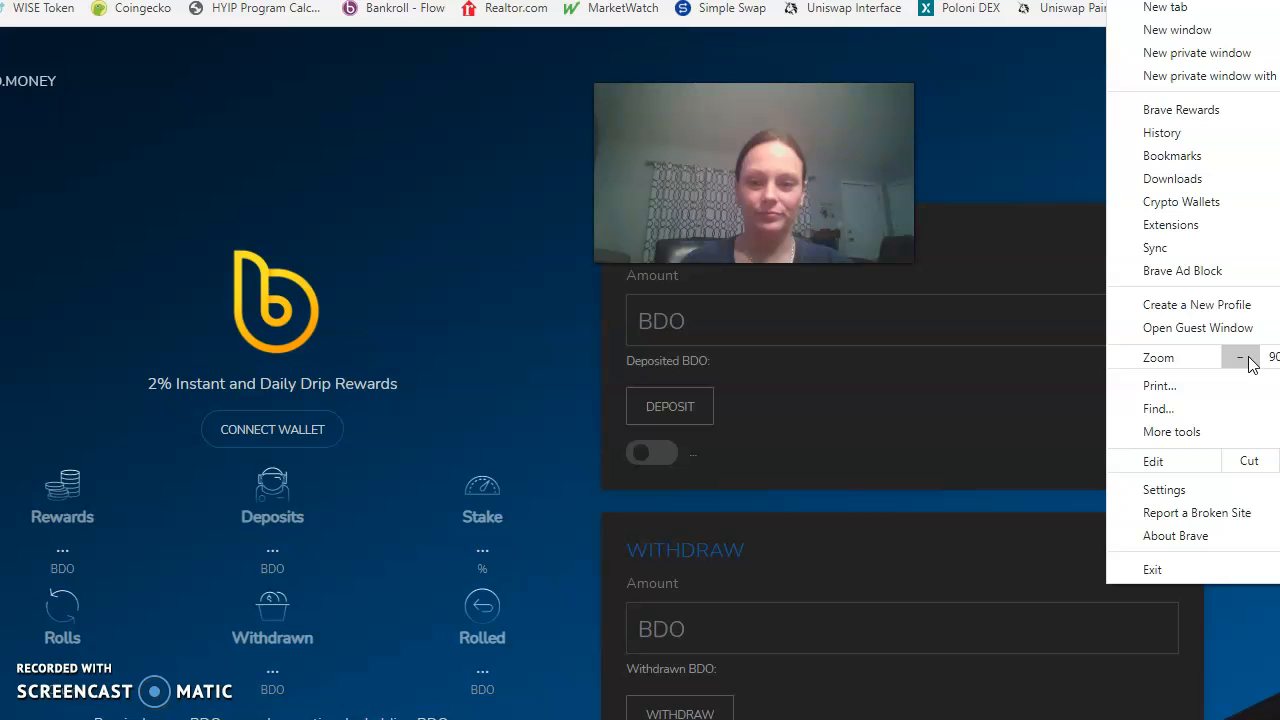
click(1240, 357)
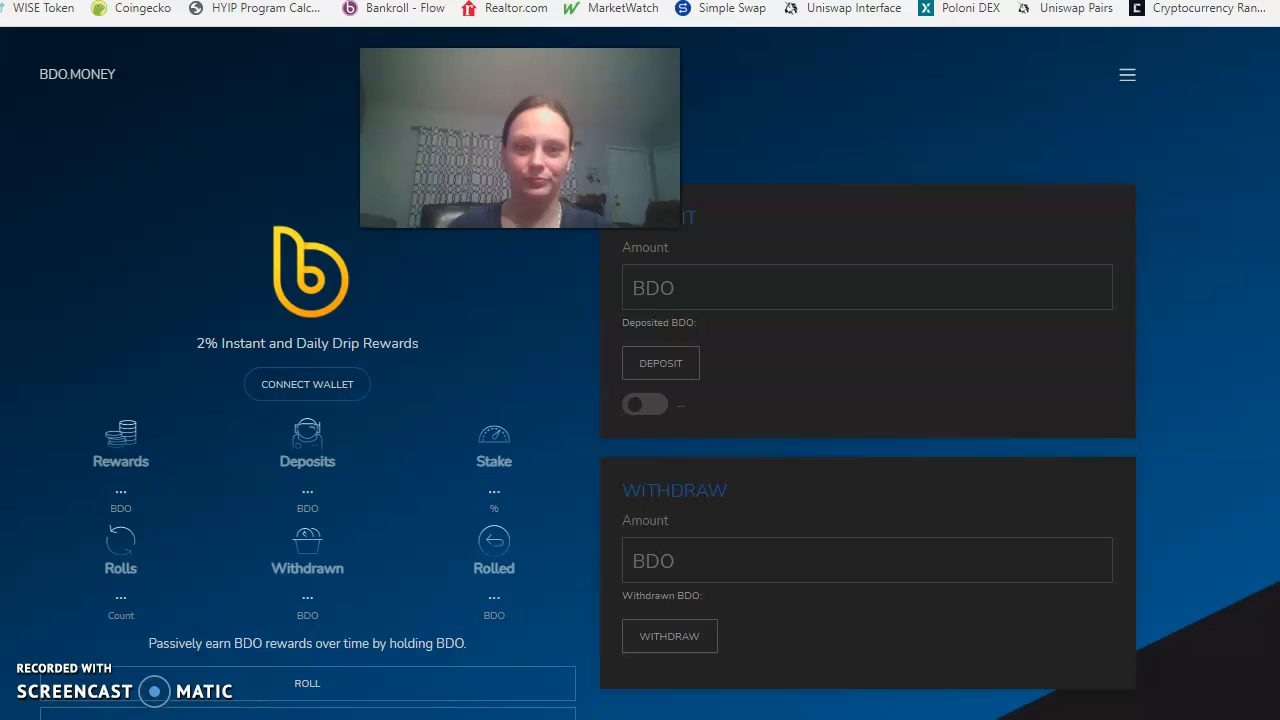
scroll(down, 3)
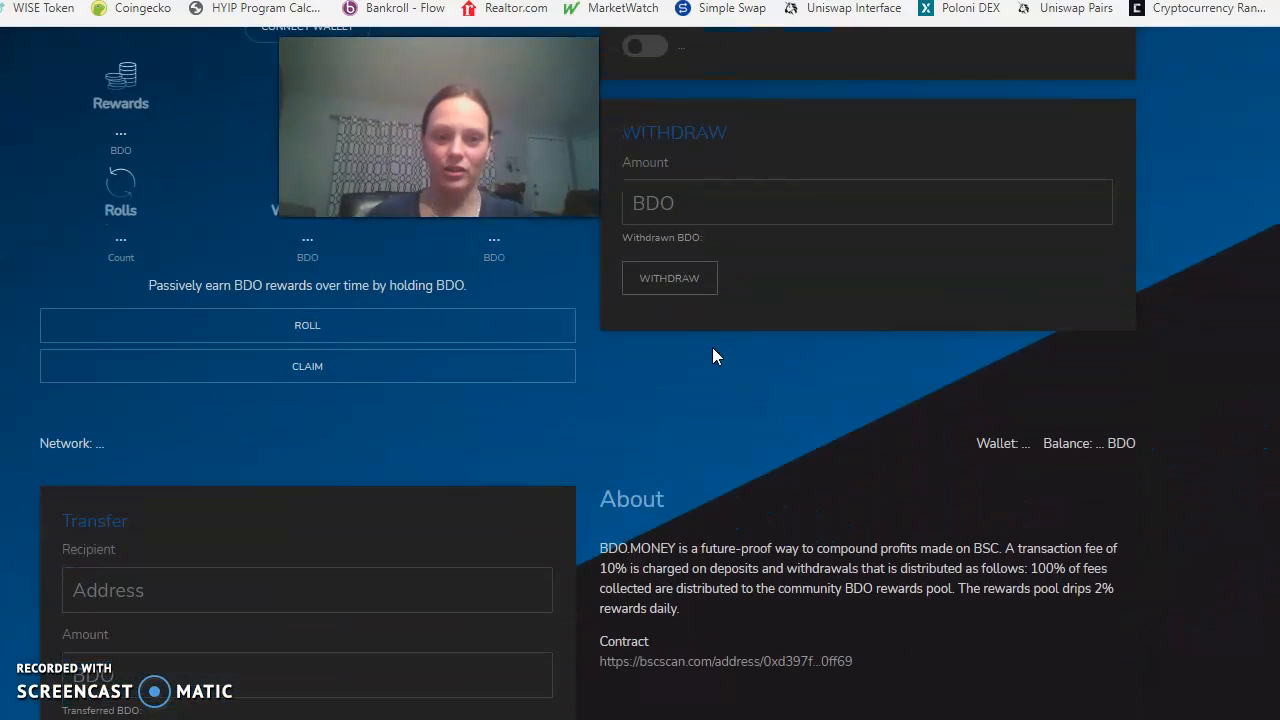
scroll(down, 3)
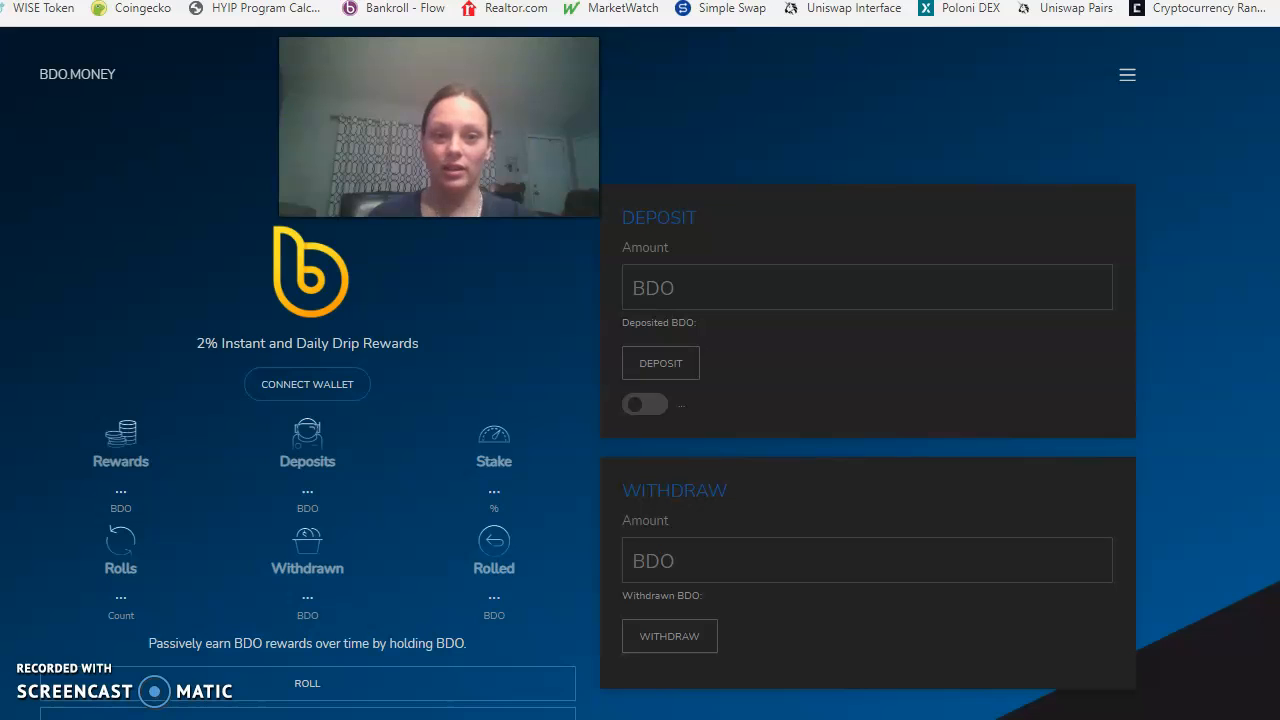
mouse_move(347, 305)
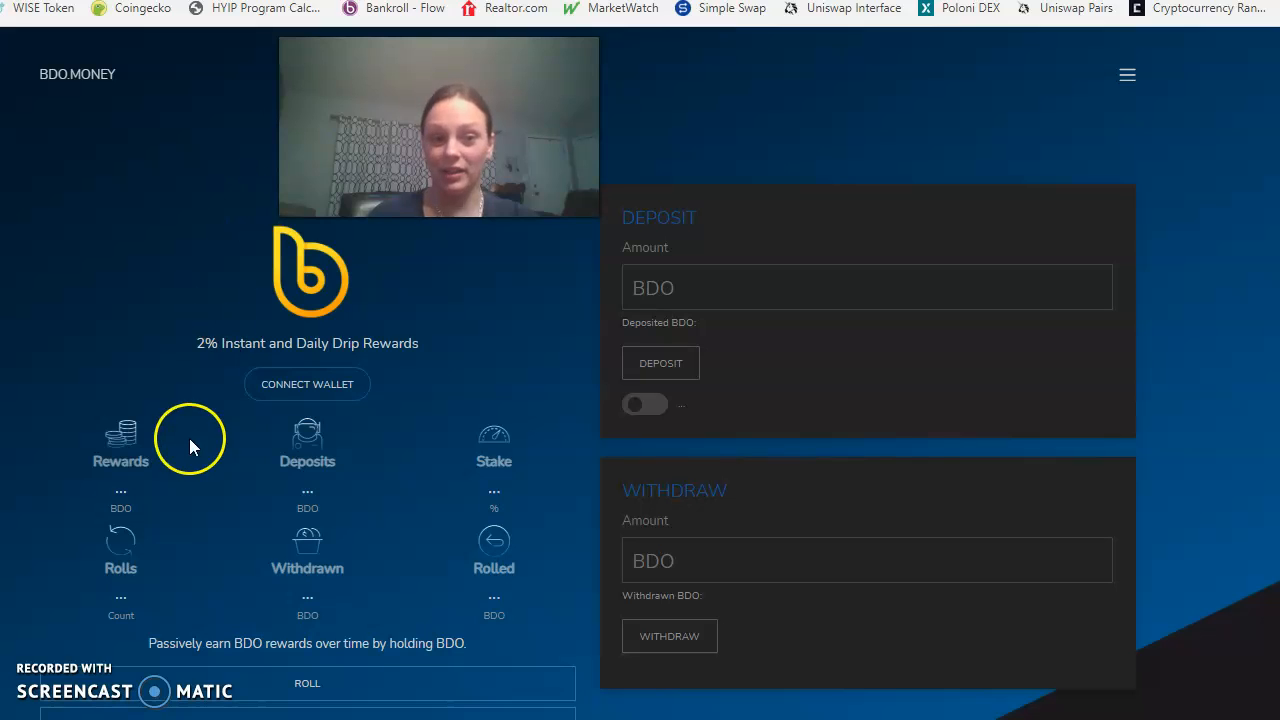
mouse_move(169, 378)
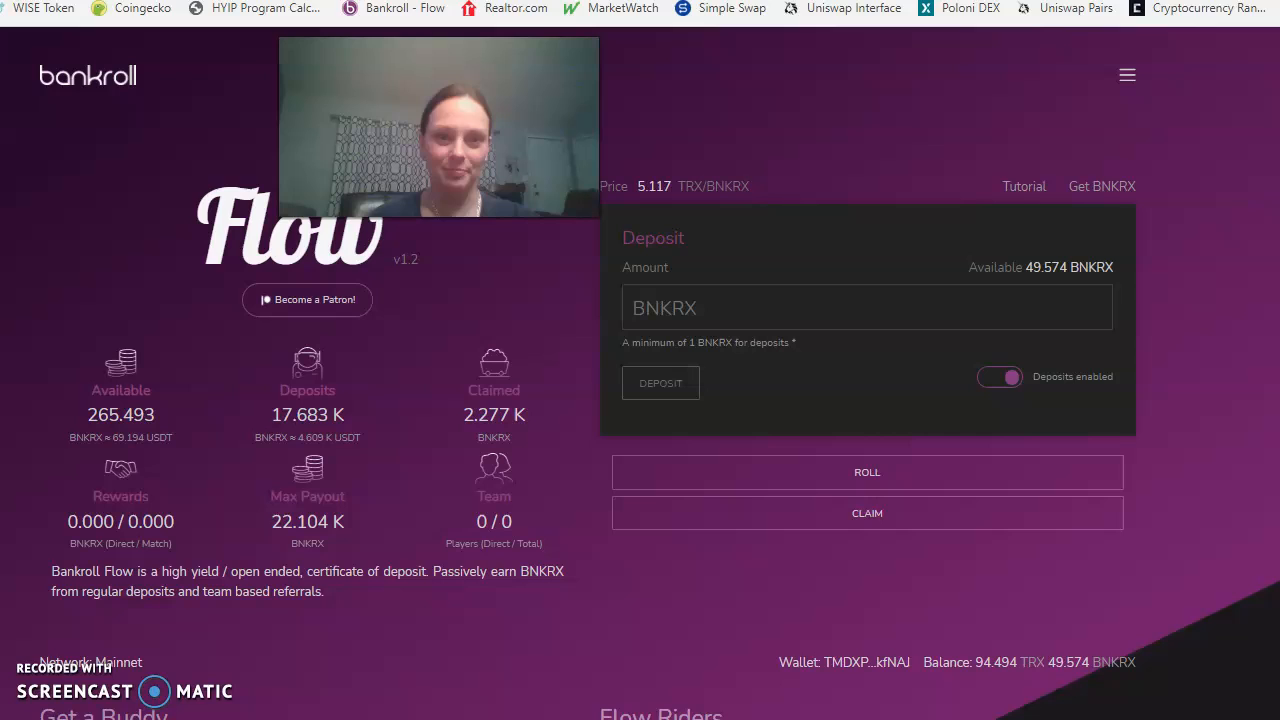
mouse_move(720, 78)
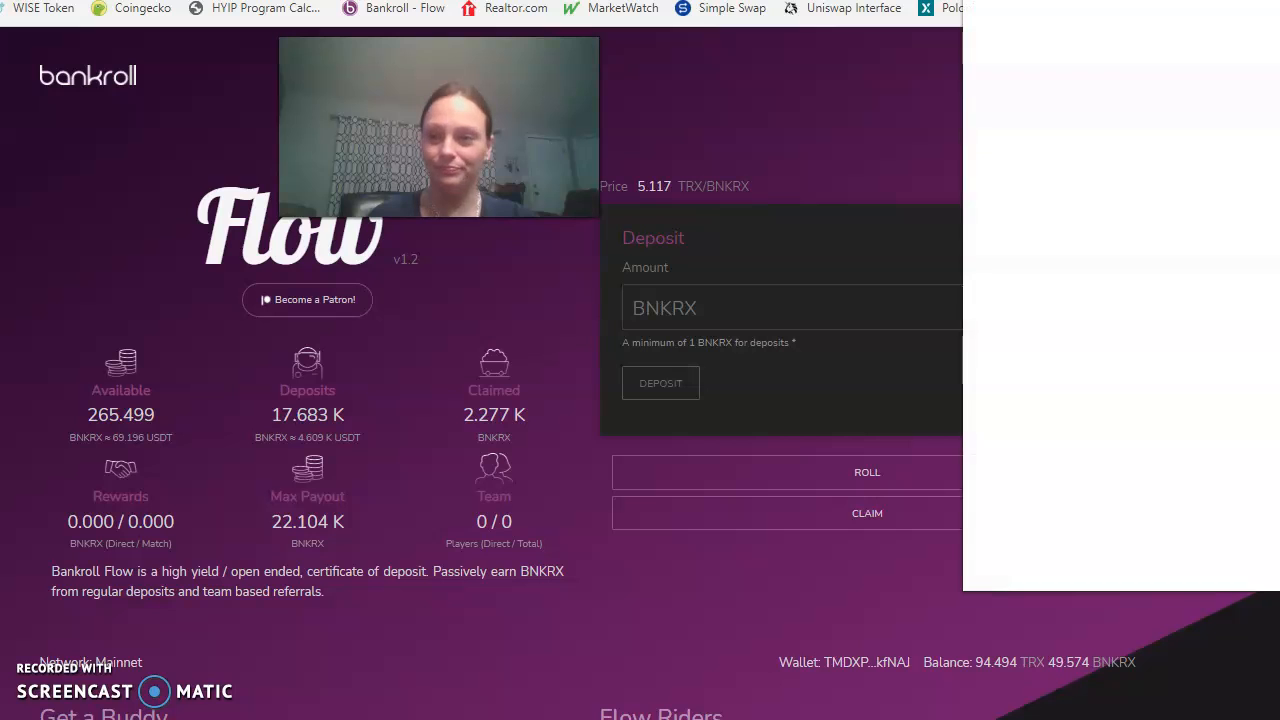
Open TronLink to check Bandwidth, Energy and the TRX balance worth about 131.674 USD.
click(1238, 20)
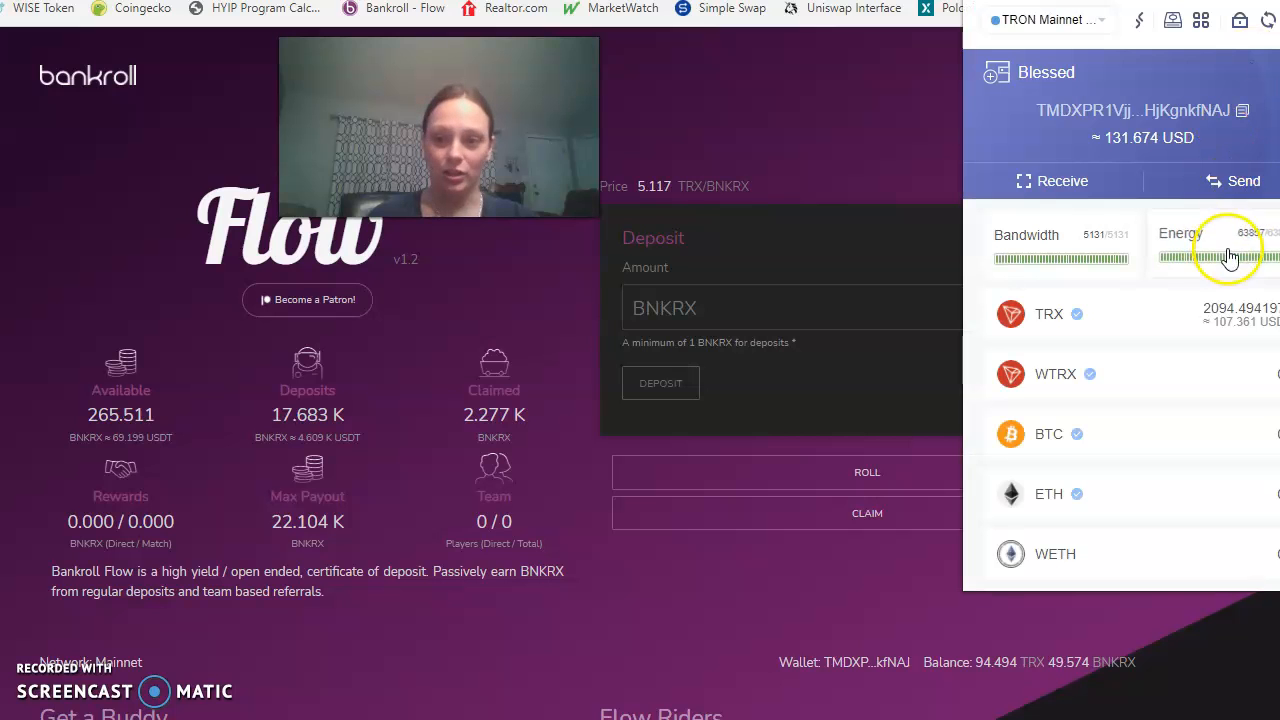
mouse_move(1213, 280)
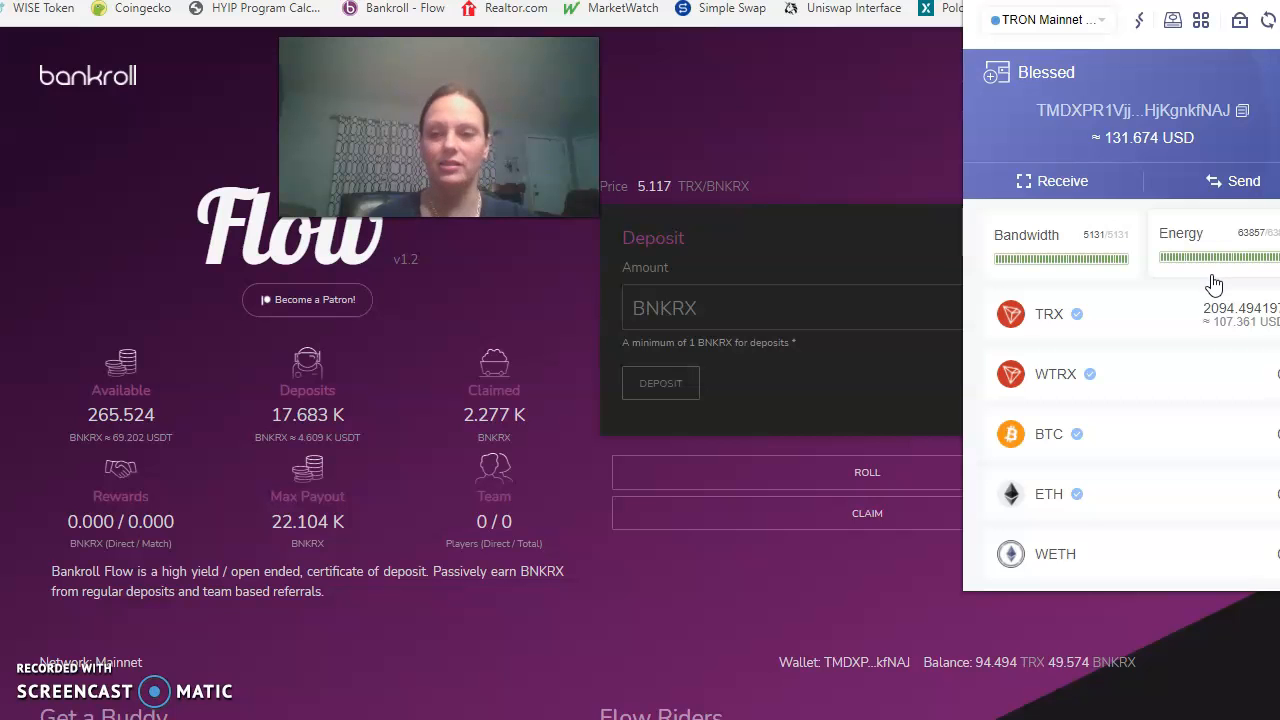
mouse_move(1220, 255)
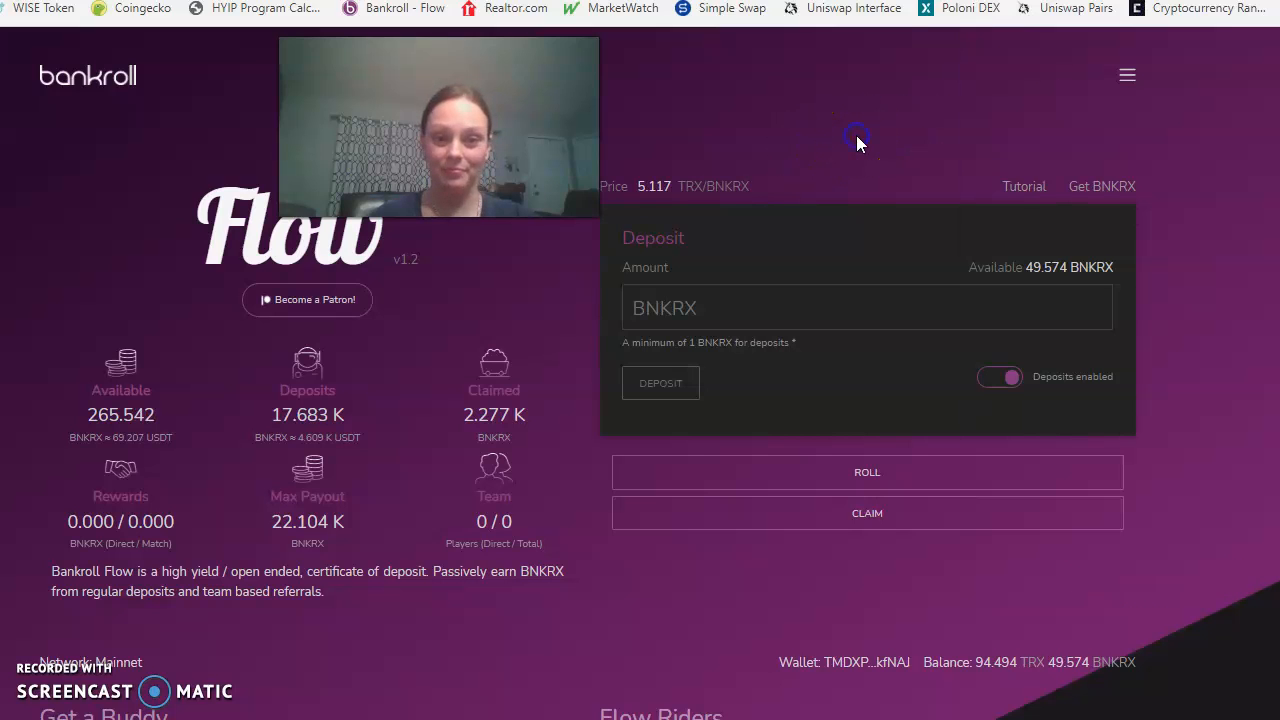
mouse_move(328, 468)
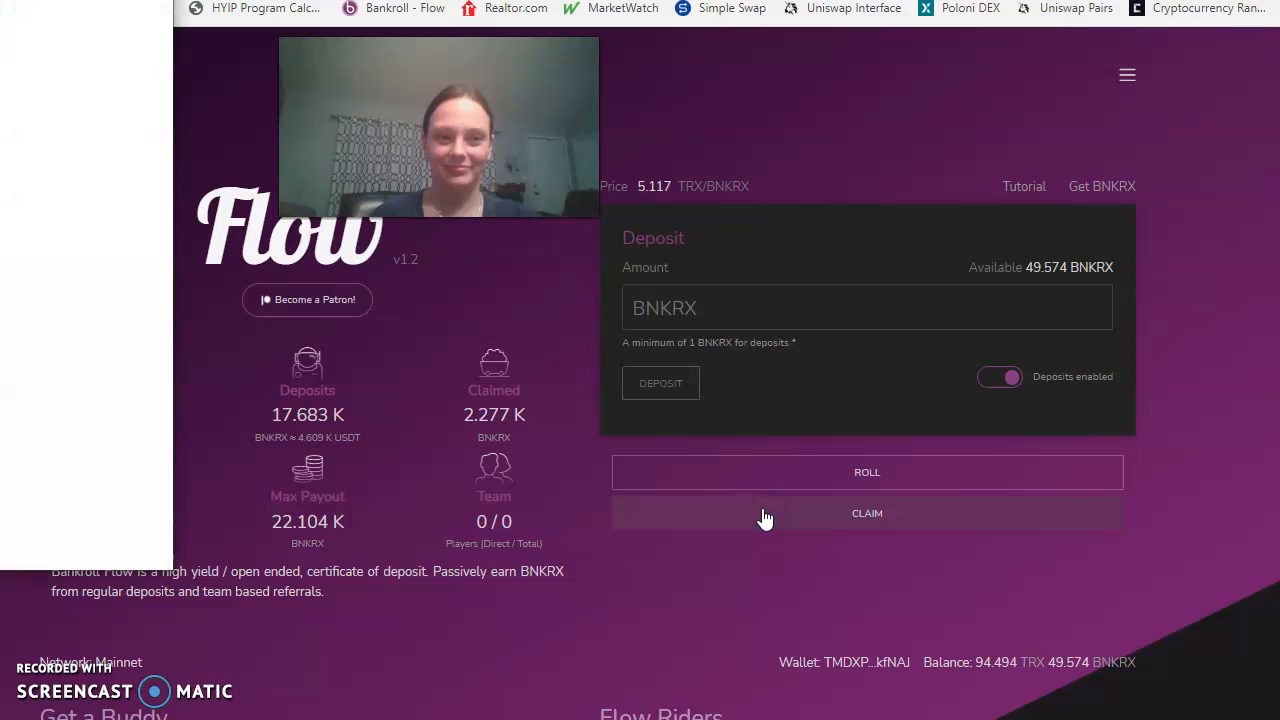
Request the rewards claim and accept the claim() signature in TronLink.
click(867, 513)
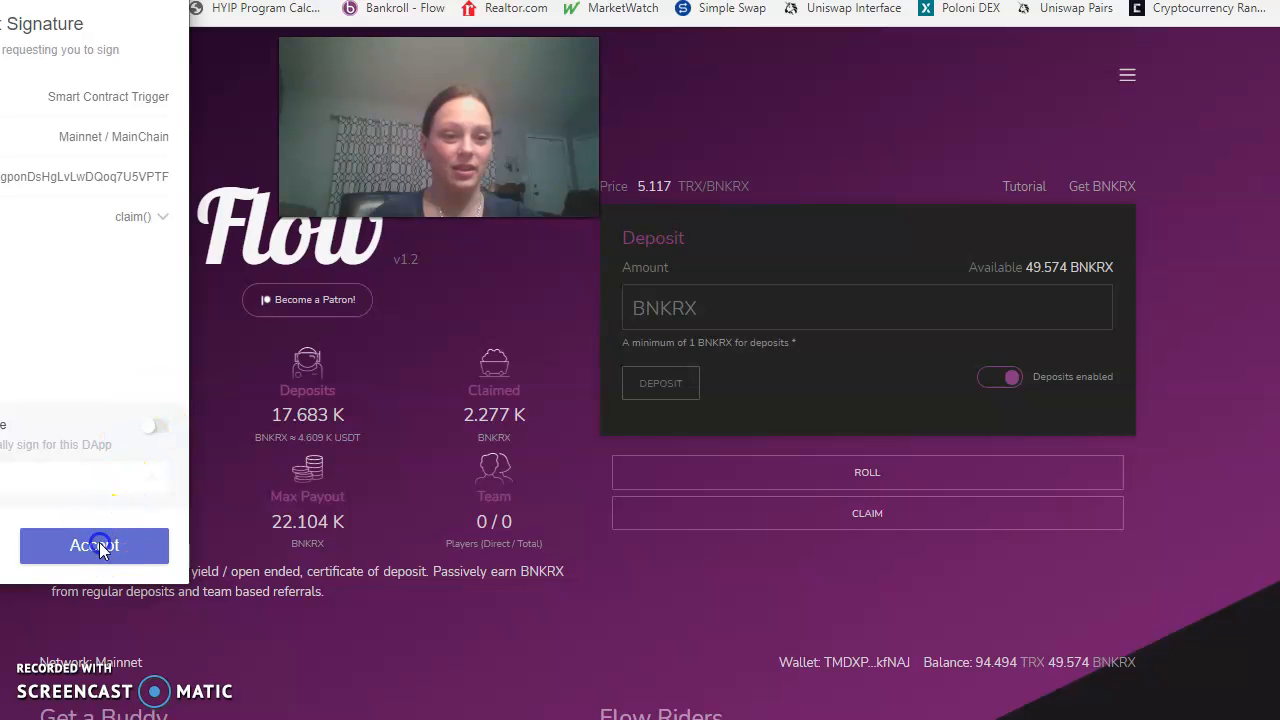
click(94, 545)
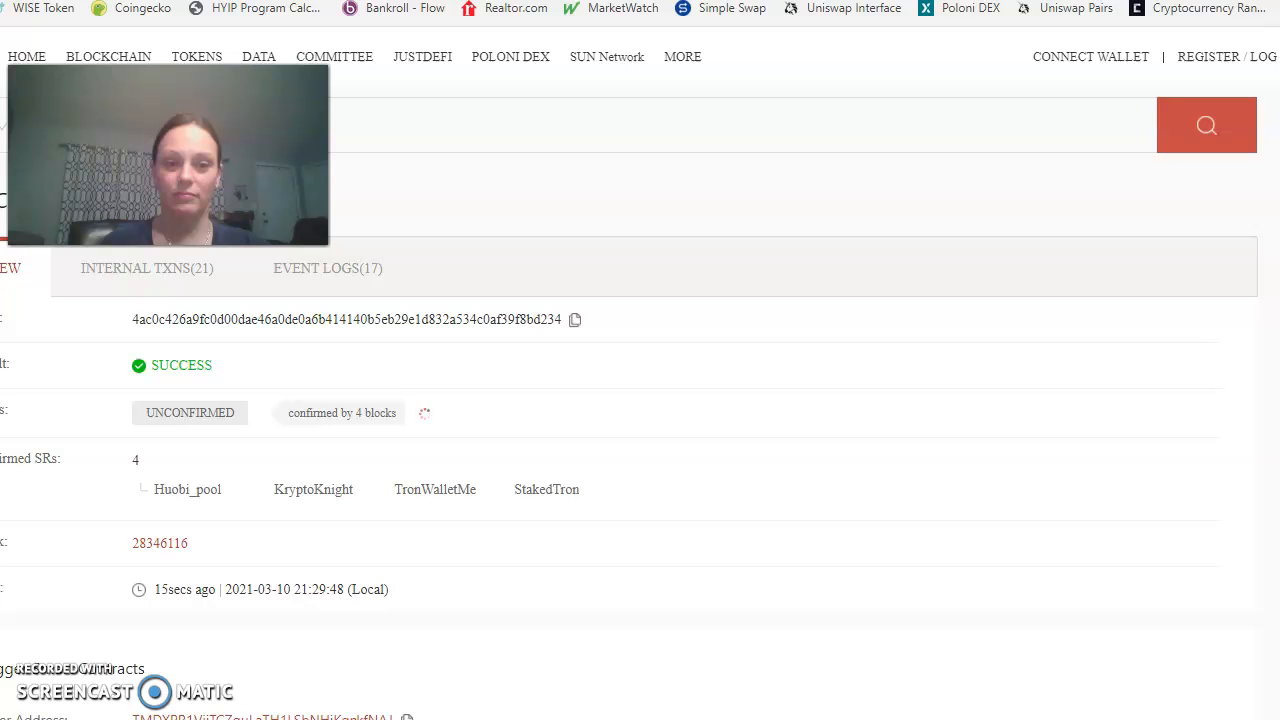
Scroll the Tronscan claim transaction page to confirm SUCCESS status and contract details.
scroll(down, 3)
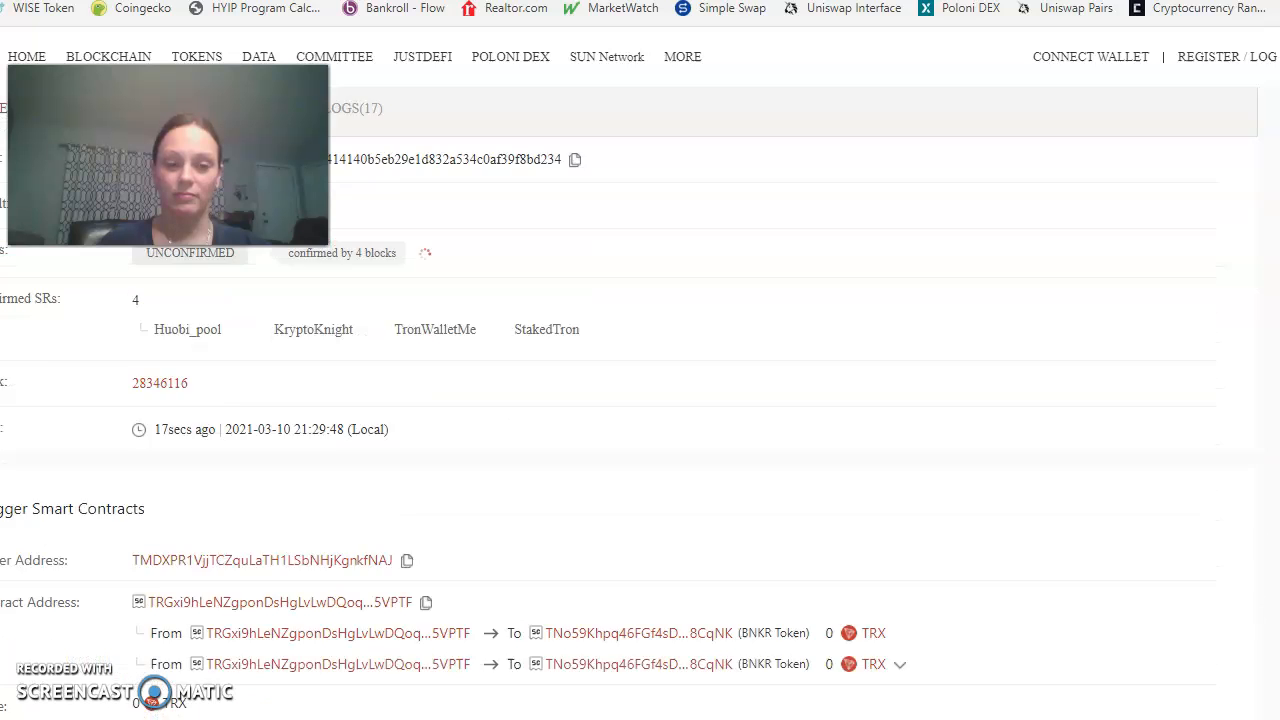
scroll(down, 3)
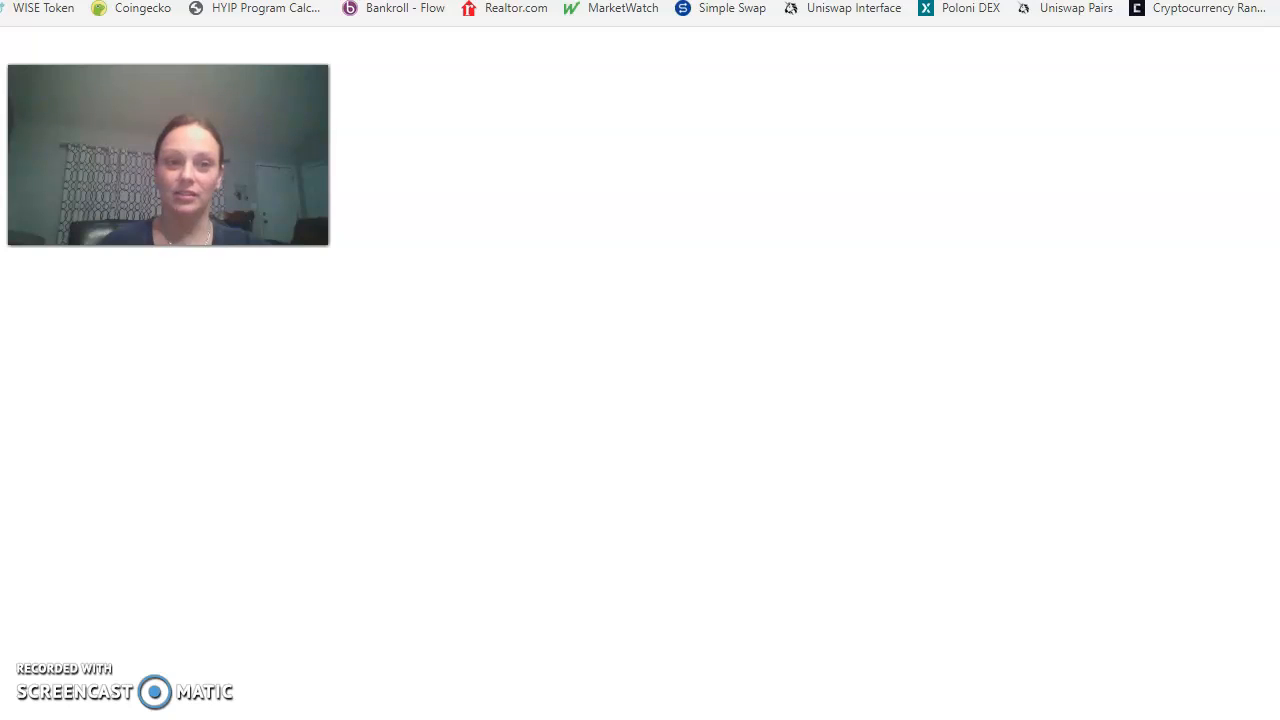
Reload Bankroll Flow from its bookmark in a new tab, showing 2.542K claimed.
click(393, 8)
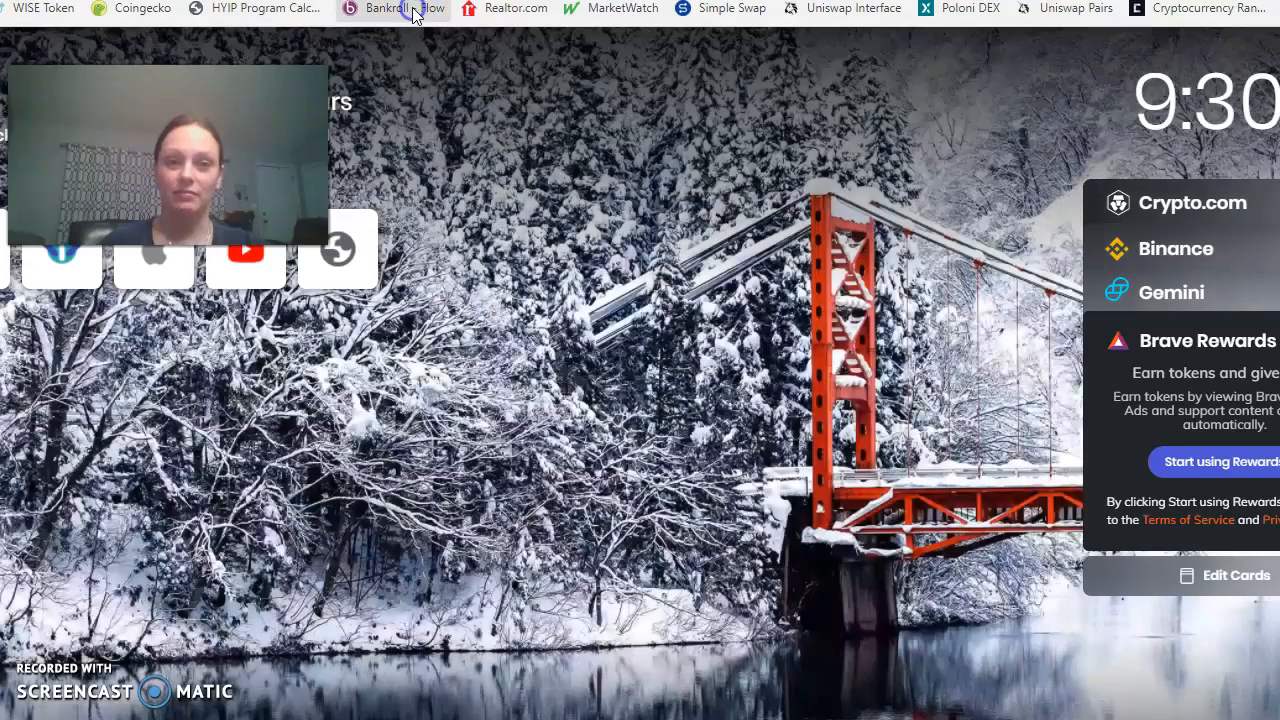
click(400, 9)
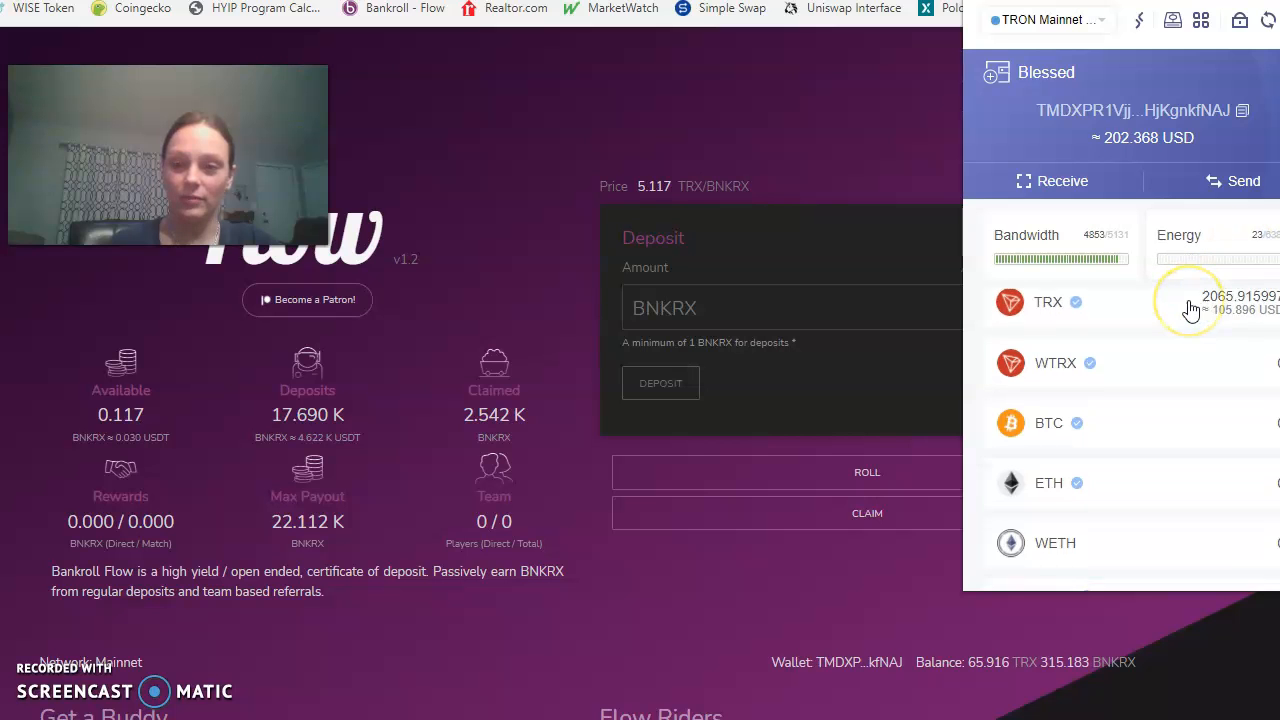
Scroll through TronLink's token list to find the BNKR balance after the claim.
scroll(down, 3)
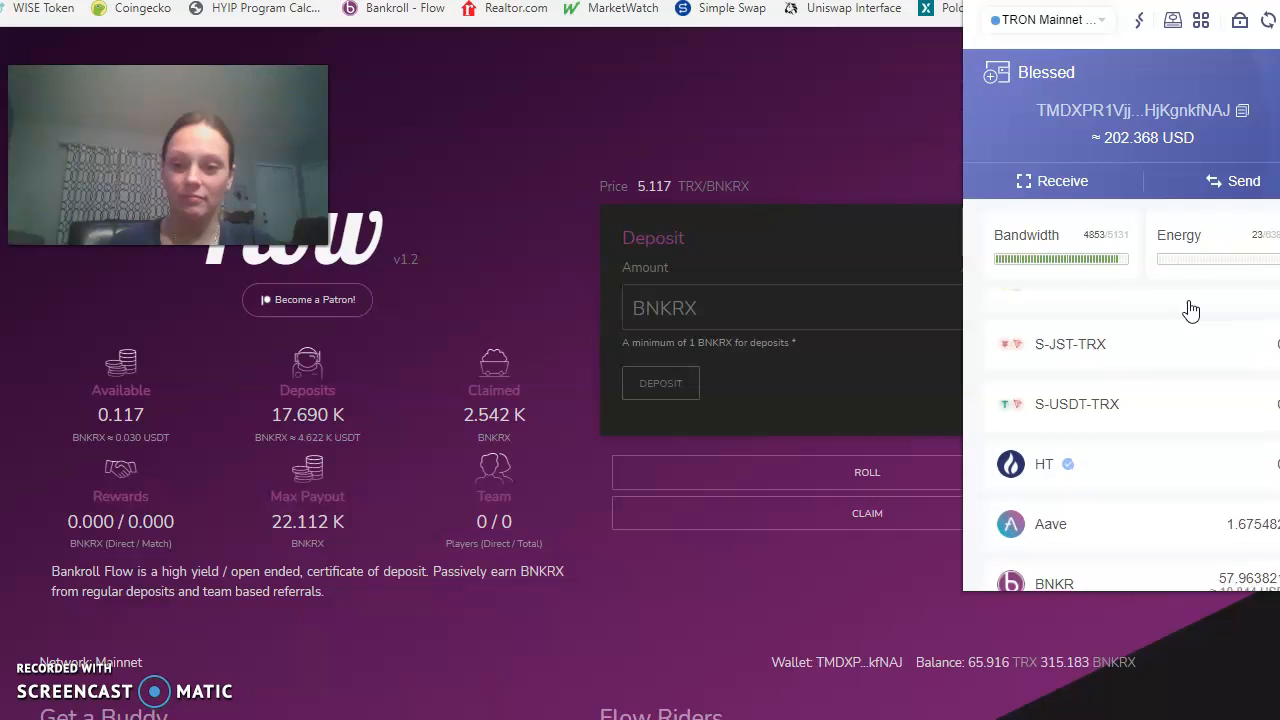
scroll(down, 3)
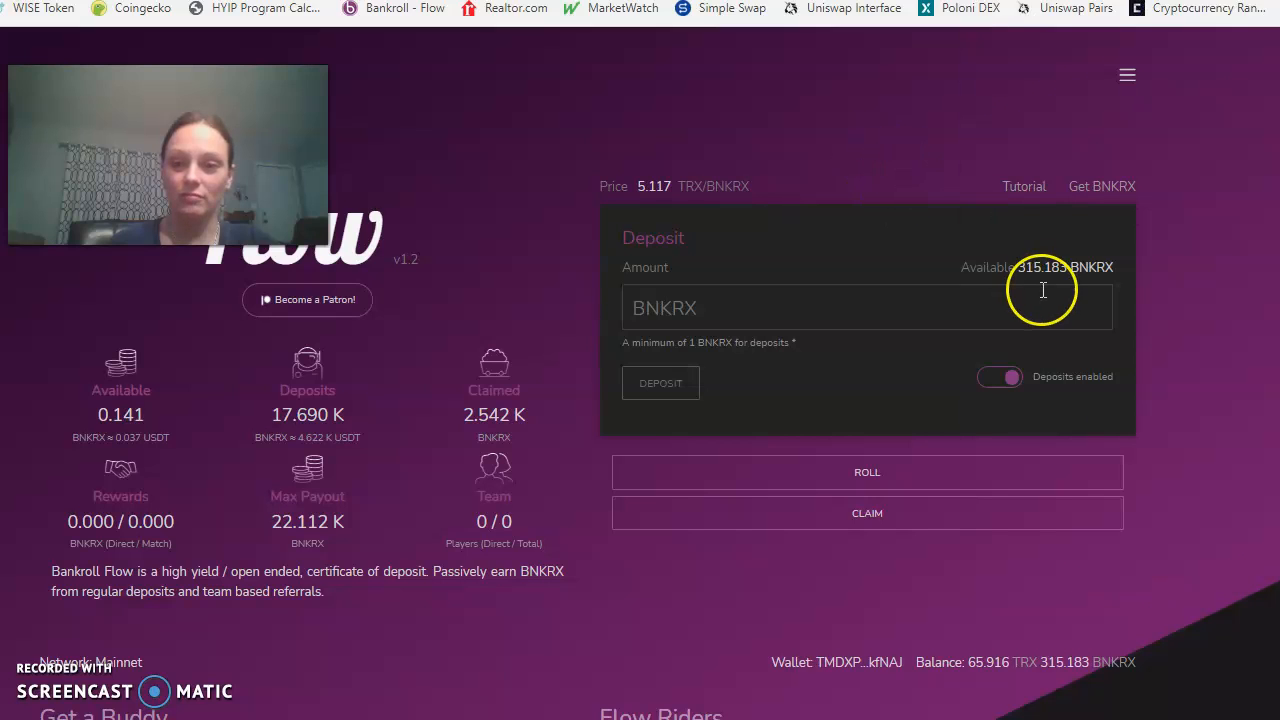
mouse_move(1060, 270)
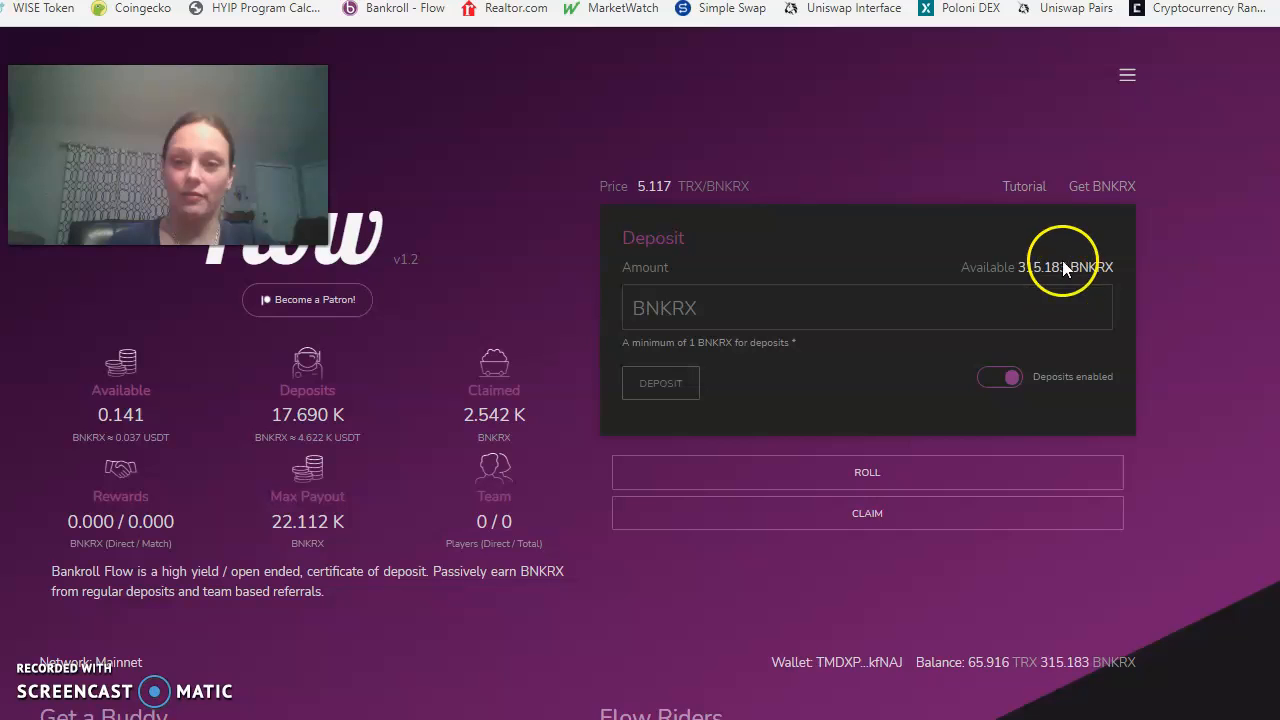
mouse_move(1188, 198)
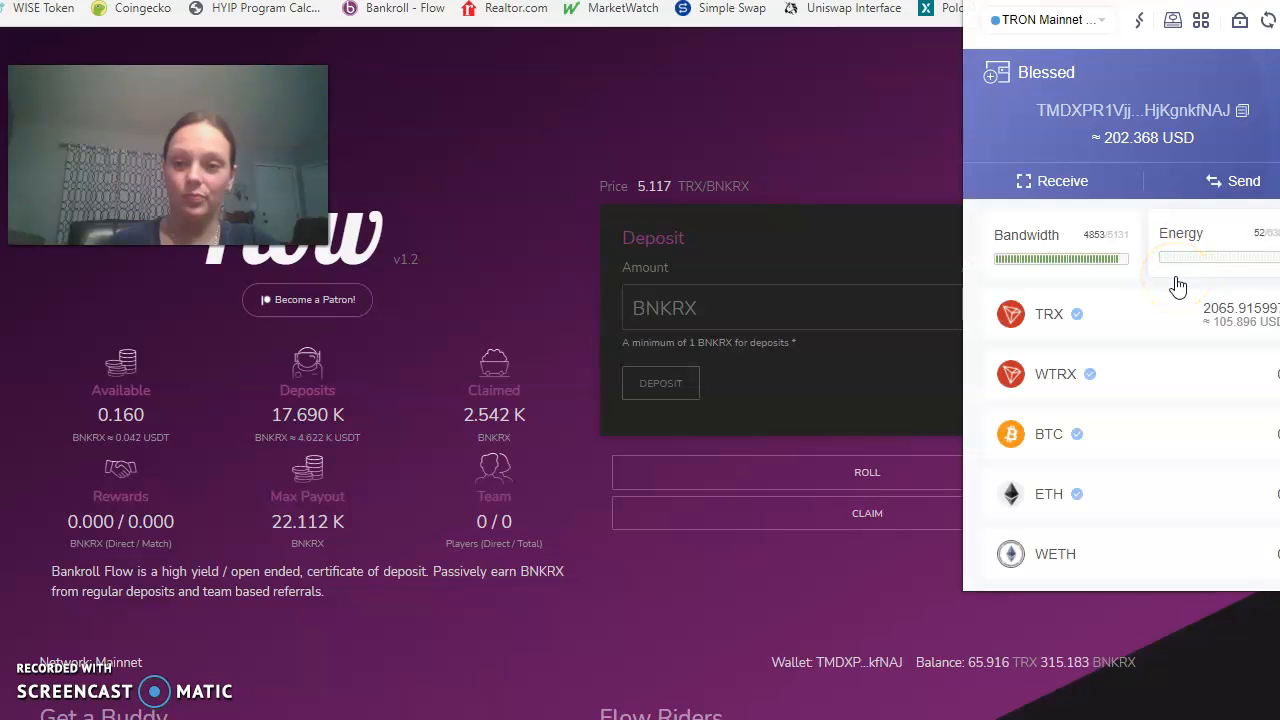
scroll(down, 3)
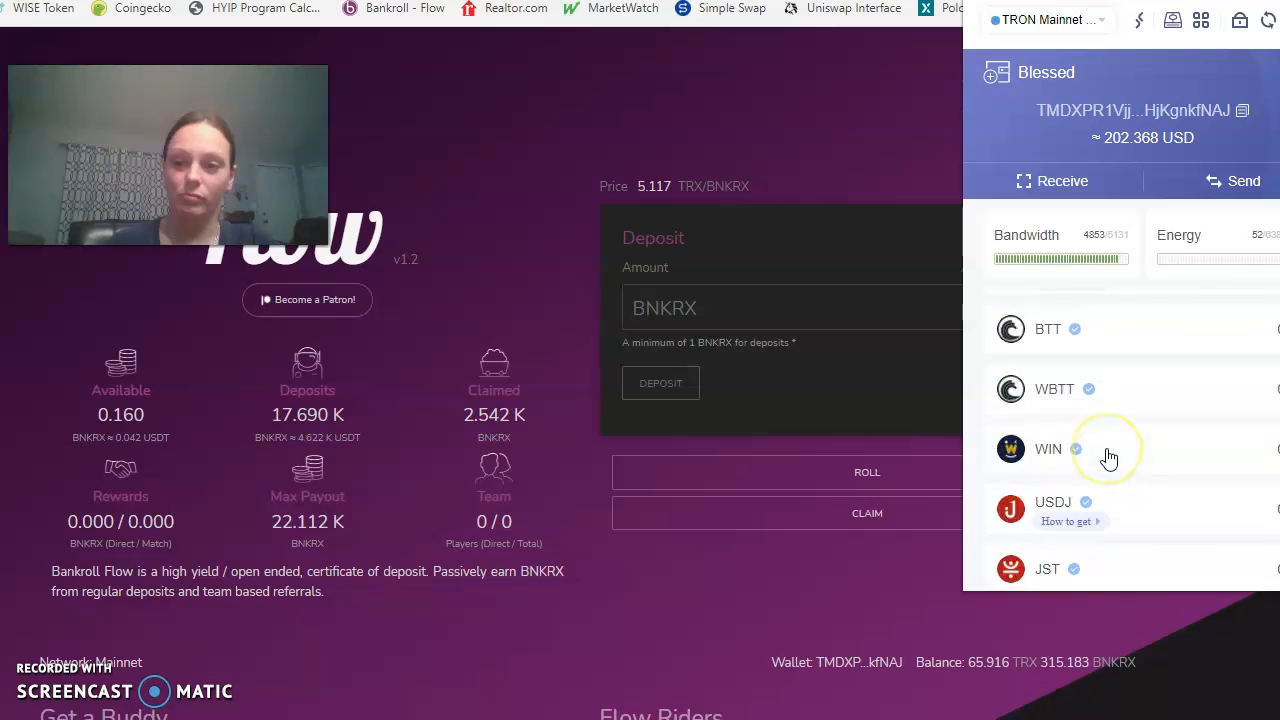
scroll(down, 3)
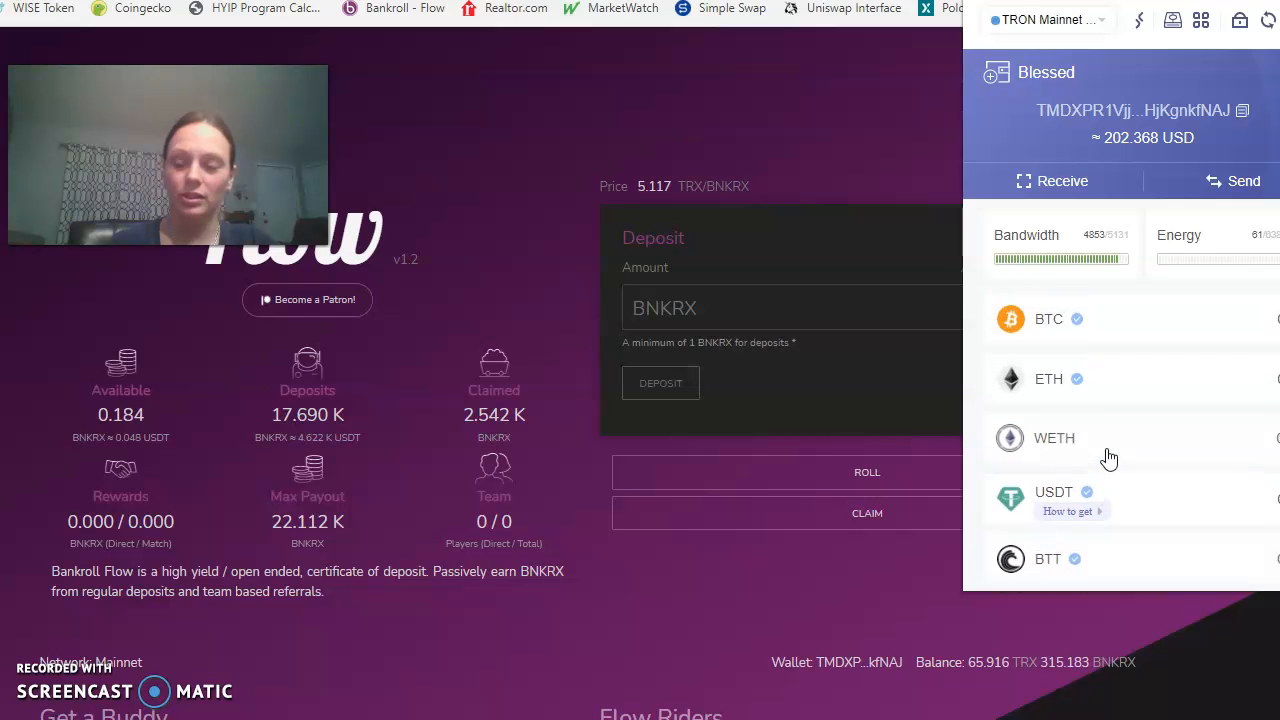
scroll(up, 3)
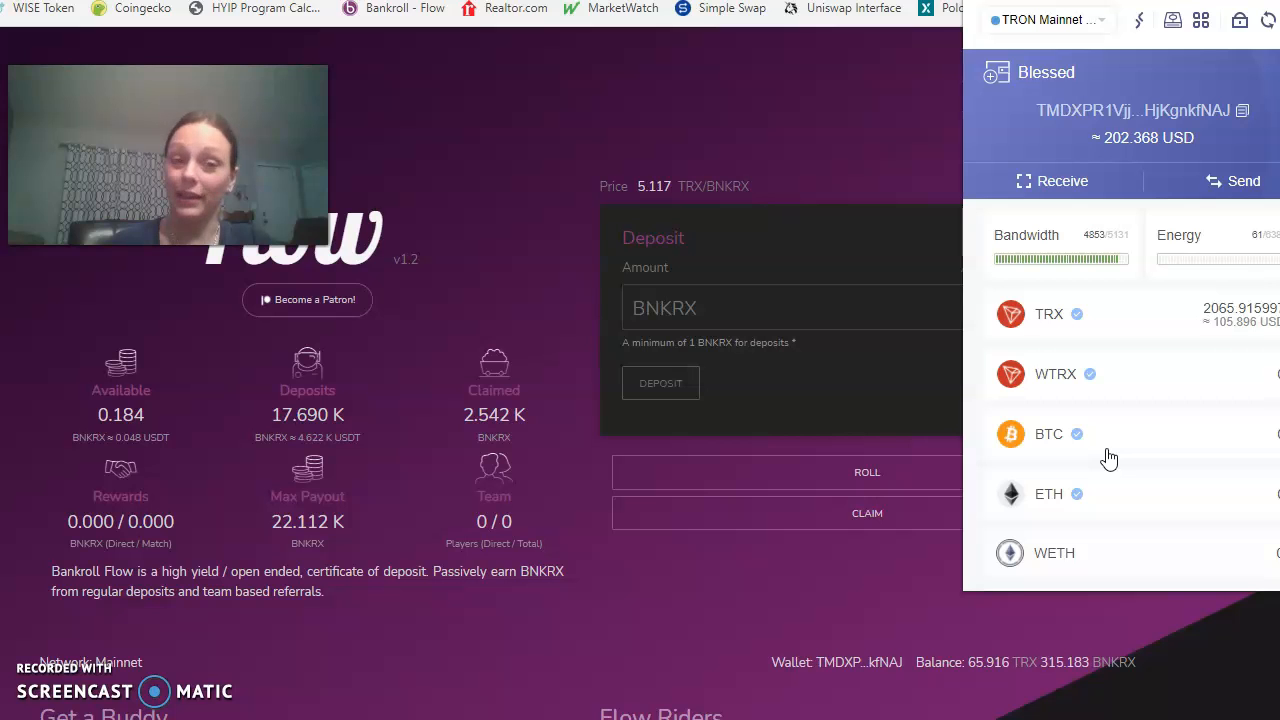
scroll(down, 3)
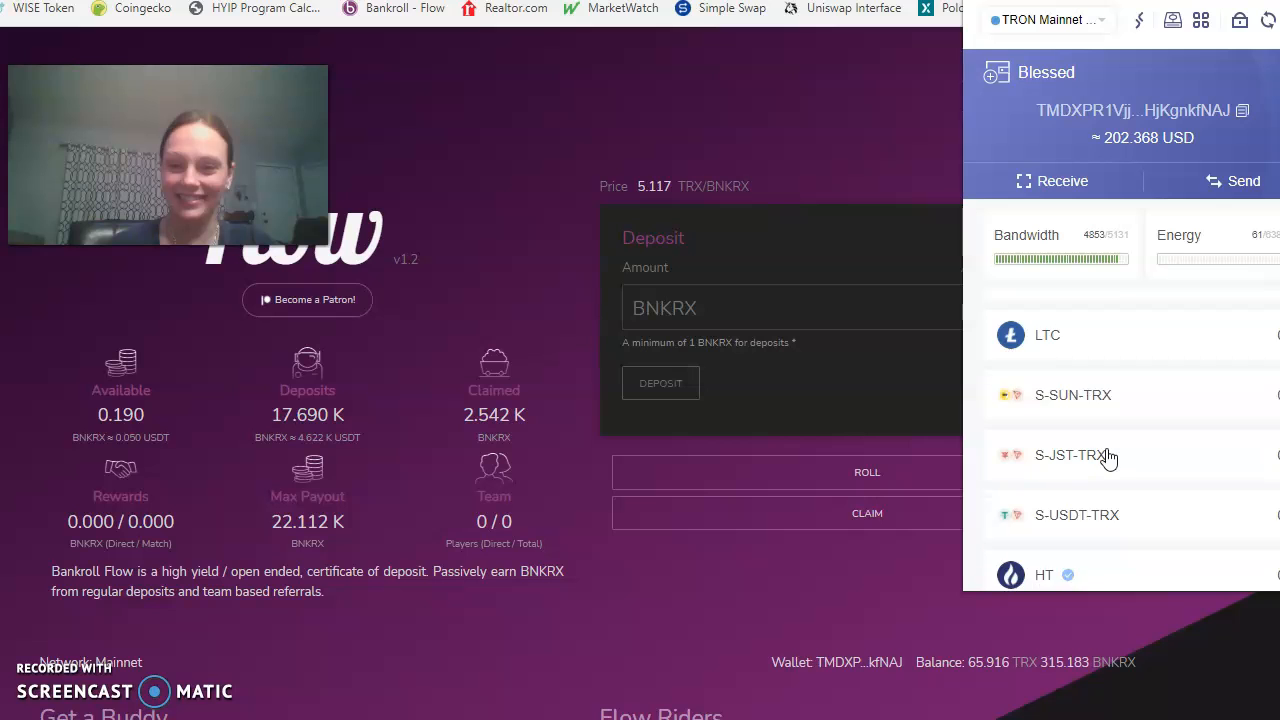
scroll(down, 3)
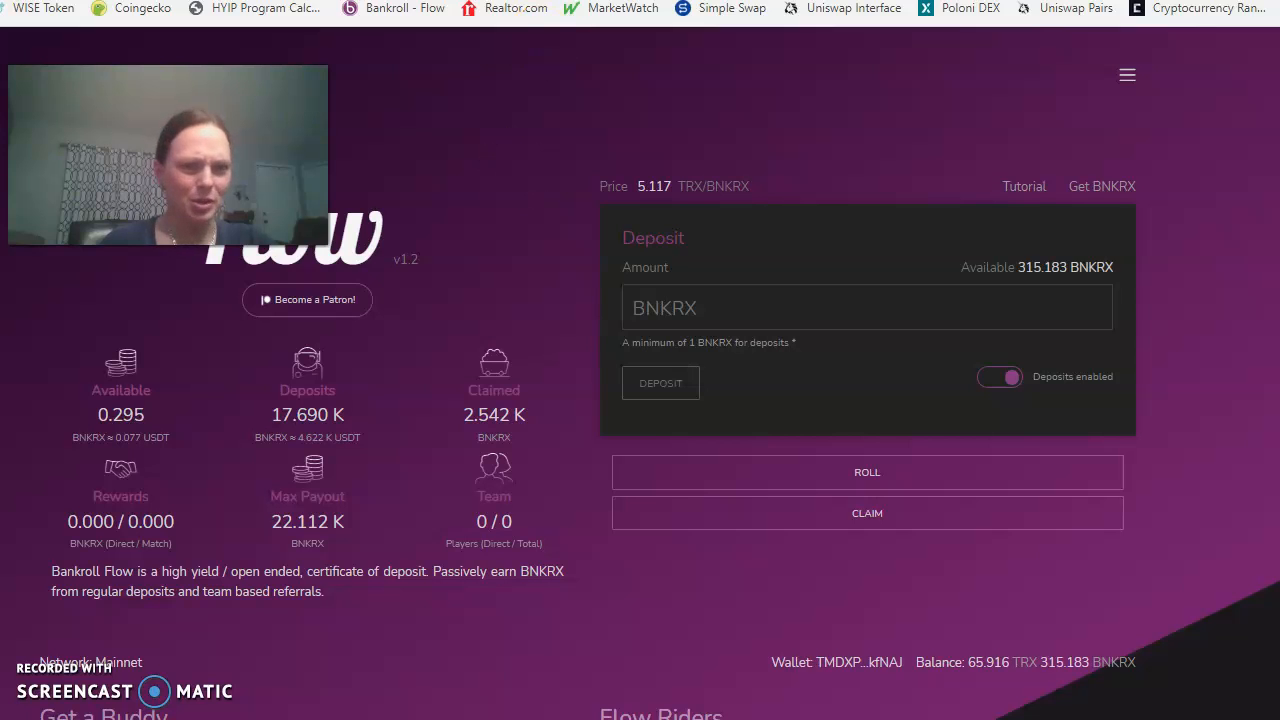
mouse_move(516, 124)
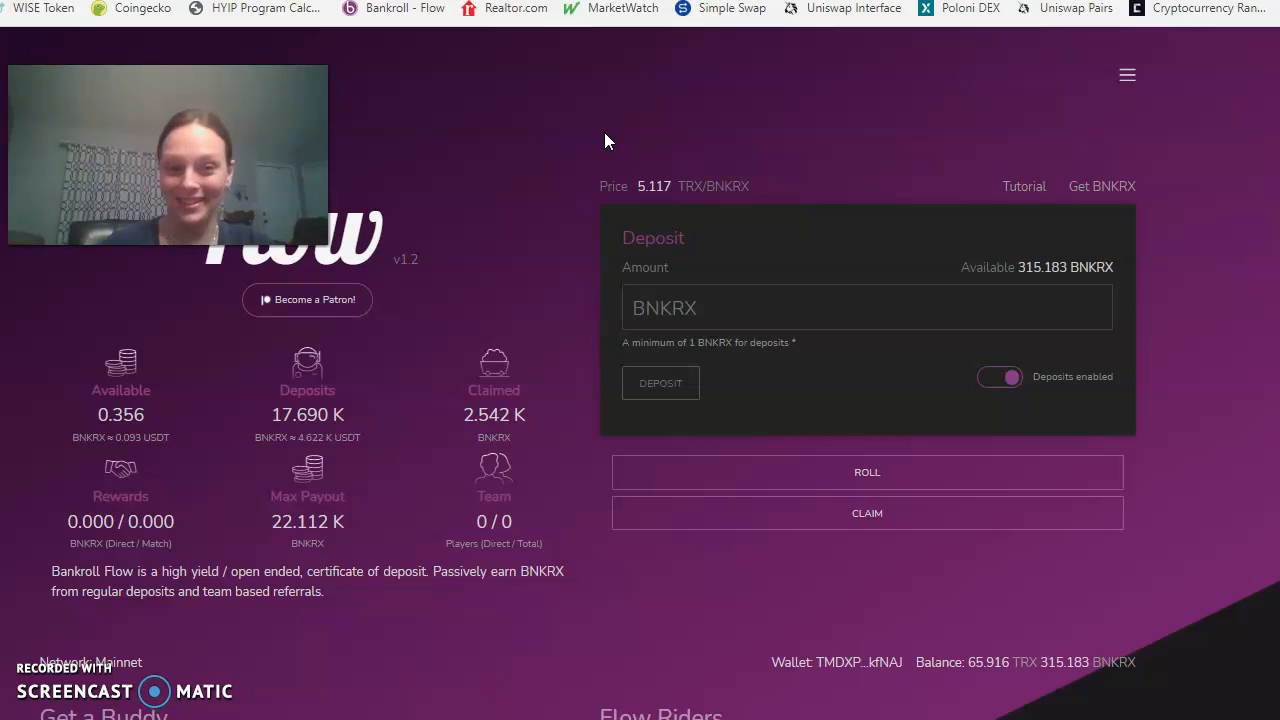
Dismiss TronLink and view the Deposit panel, now 0.356 BNKRX available.
click(564, 96)
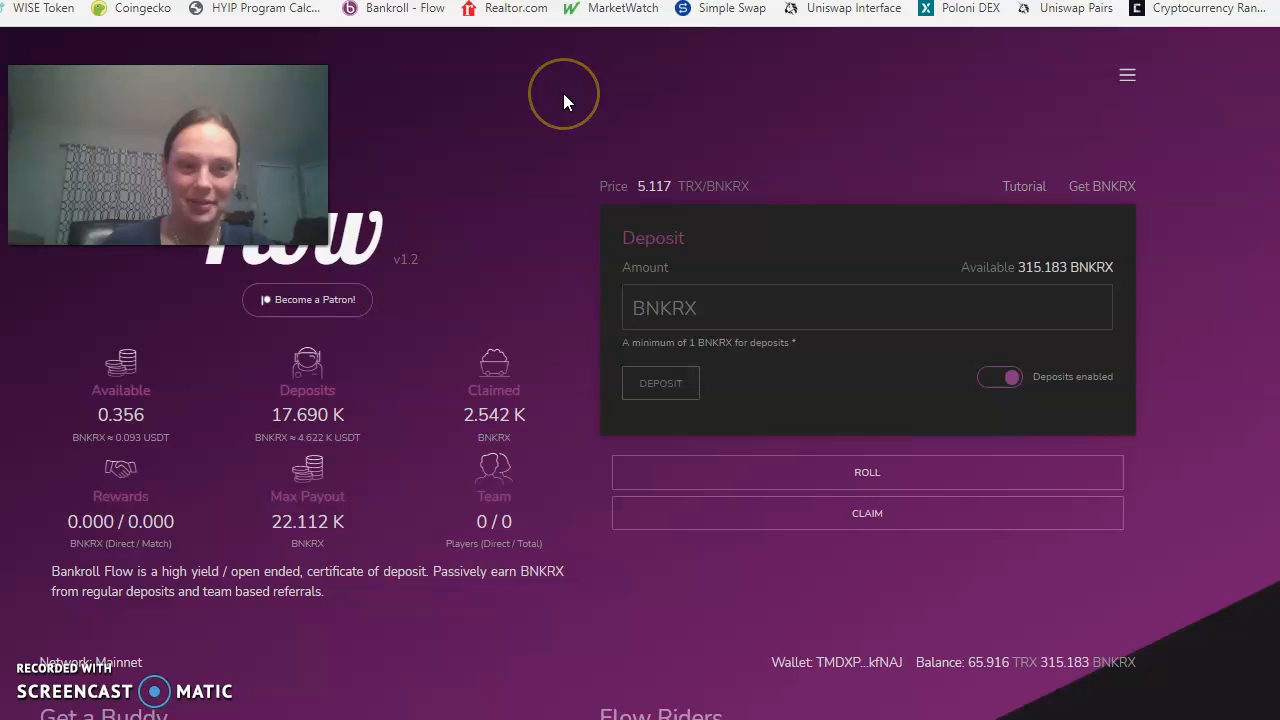